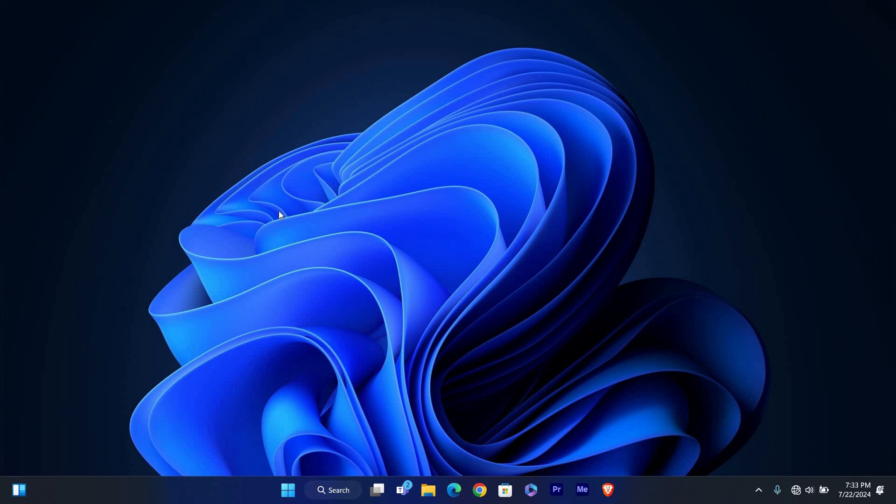
pyautogui.moveTo(304, 489)
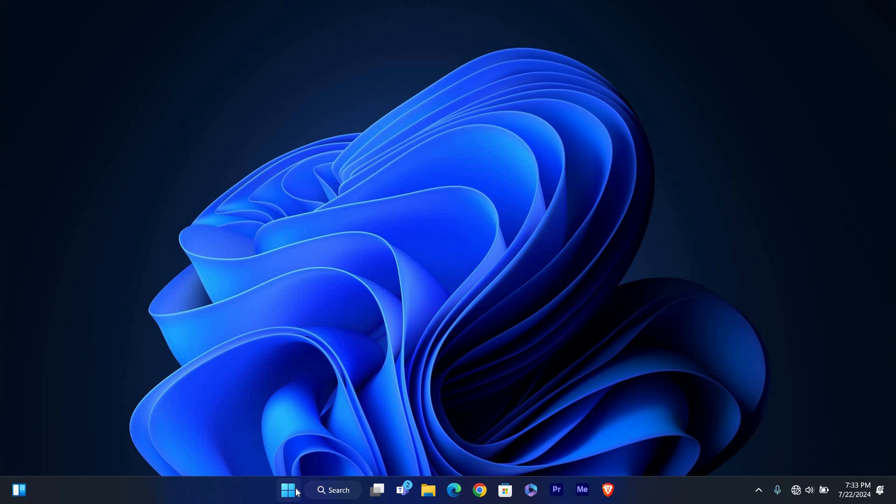
# - Search the Start menu for 'cmd' and run Command Prompt as administrator
pyautogui.click(287, 490)
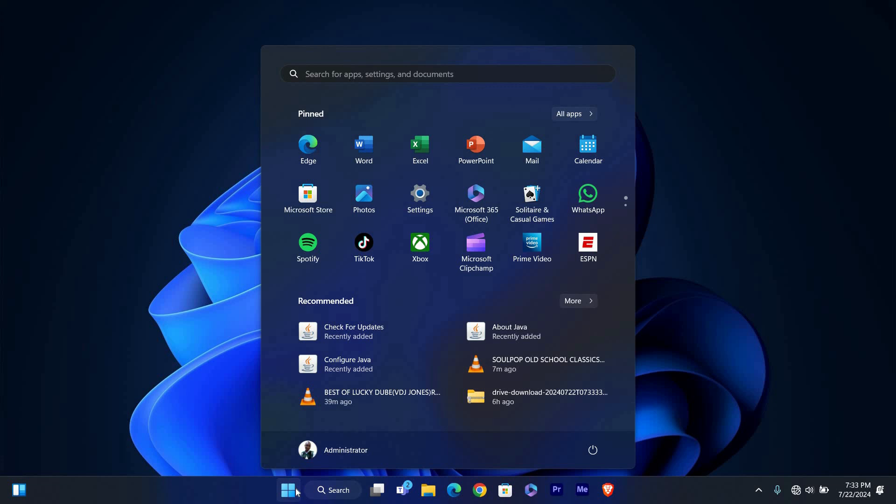
pyautogui.write('cmd')
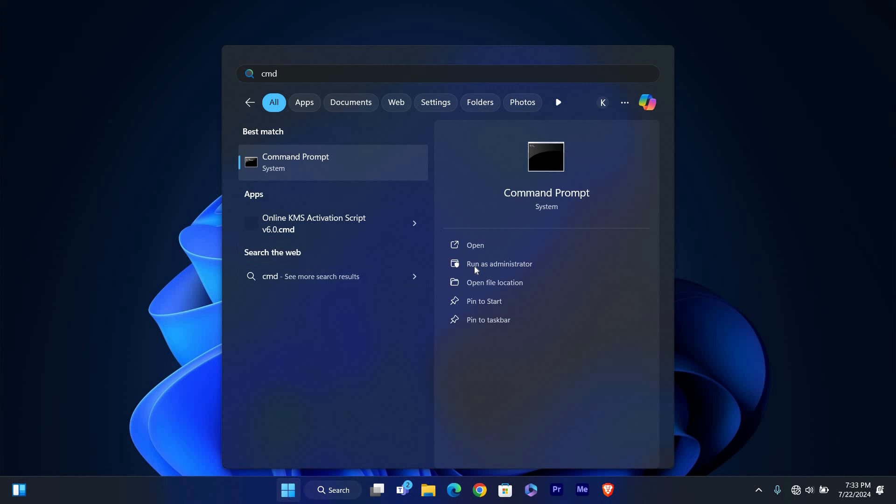
pyautogui.moveTo(477, 269)
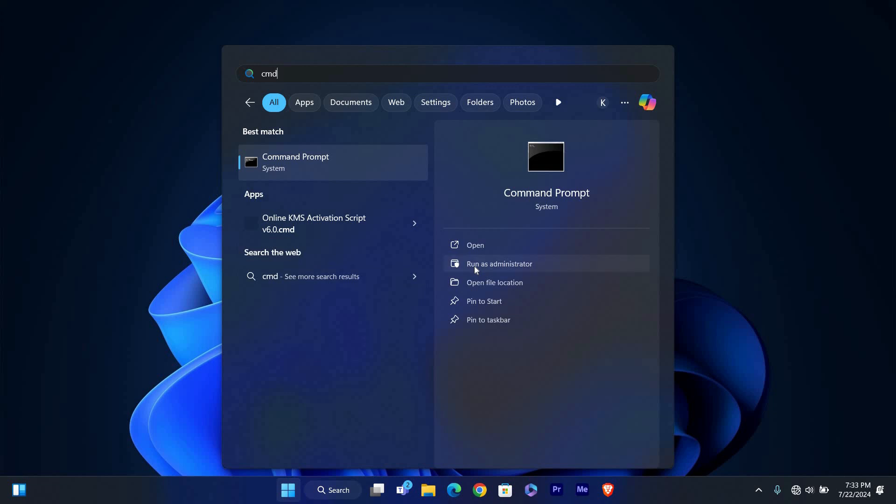
pyautogui.click(500, 264)
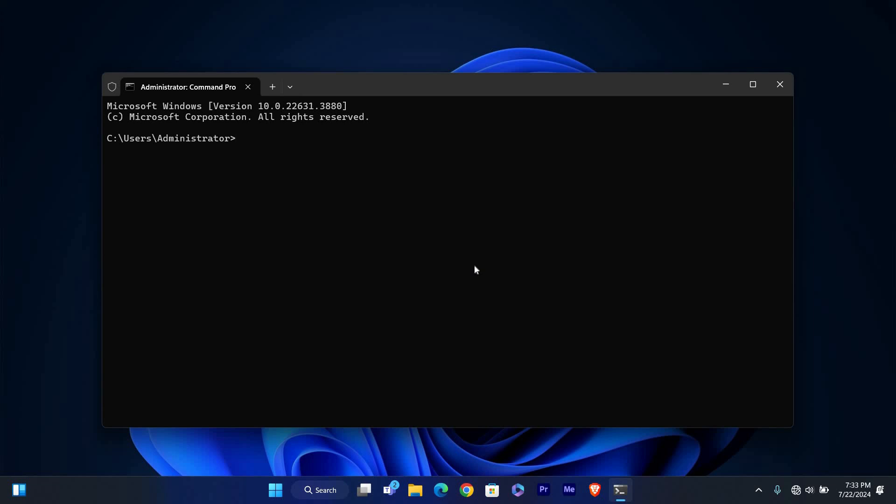
# - Enter 'ipconfig /all' at the administrator prompt without running it
pyautogui.write('ipconfig /')
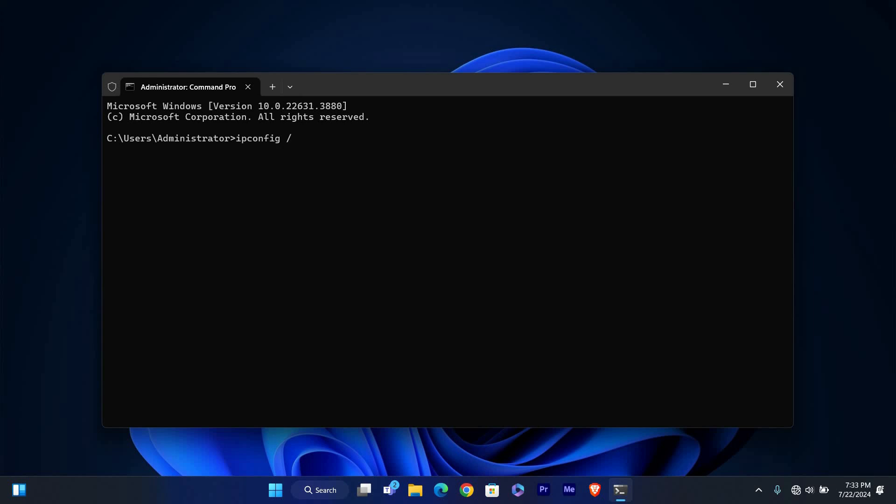
pyautogui.write('all')
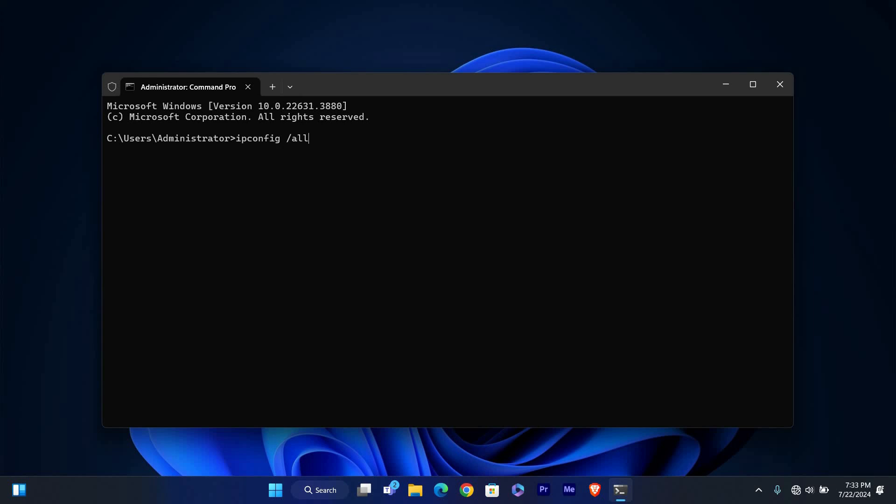
# - Run ipconfig /all and scroll to the Wi-Fi adapter showing DNS server 192.168.0.1
pyautogui.press('Enter')
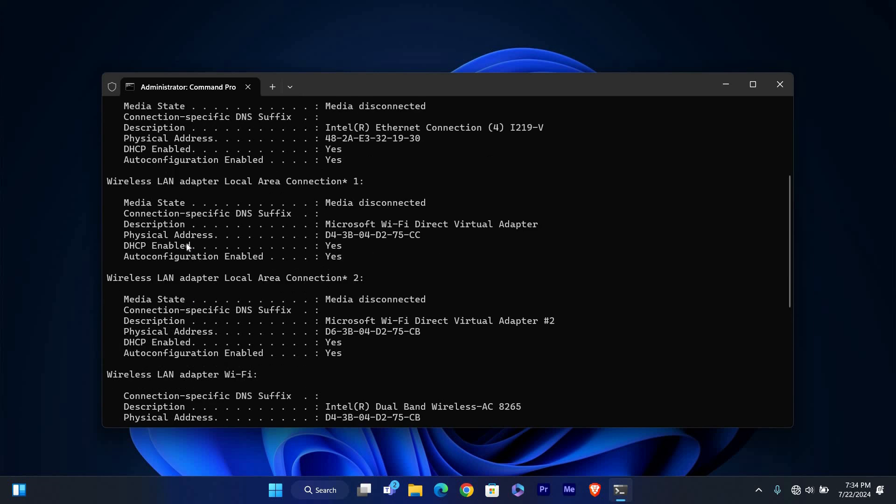
pyautogui.moveTo(349, 213)
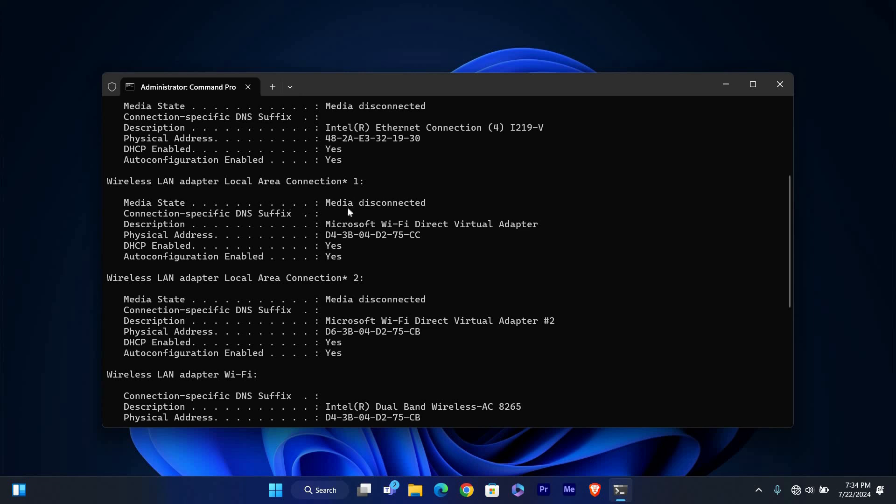
pyautogui.moveTo(341, 239)
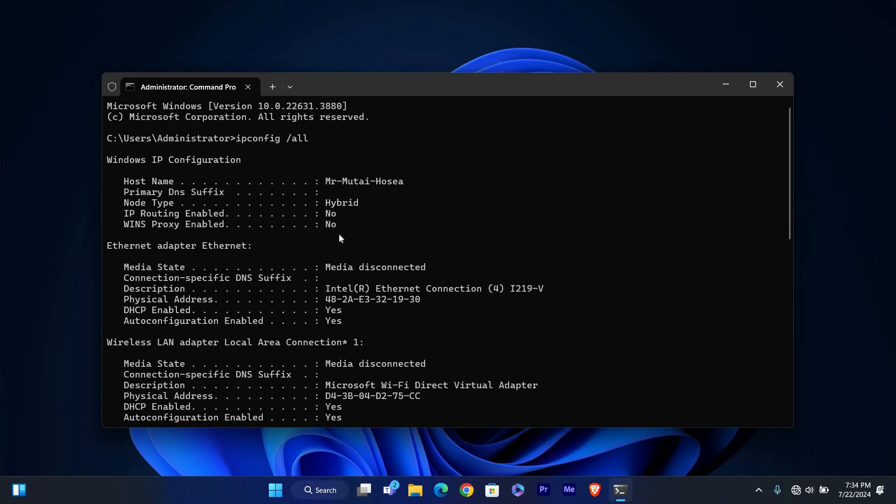
pyautogui.scroll(-3)
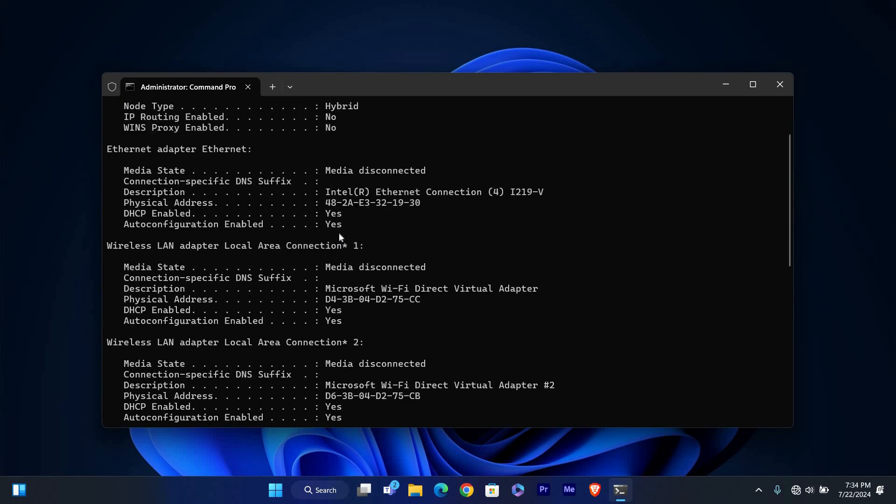
pyautogui.scroll(-3)
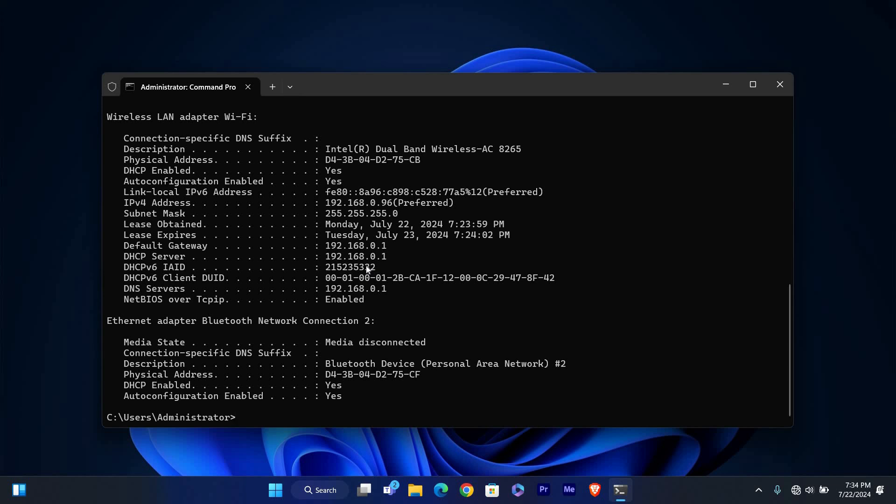
pyautogui.moveTo(357, 297)
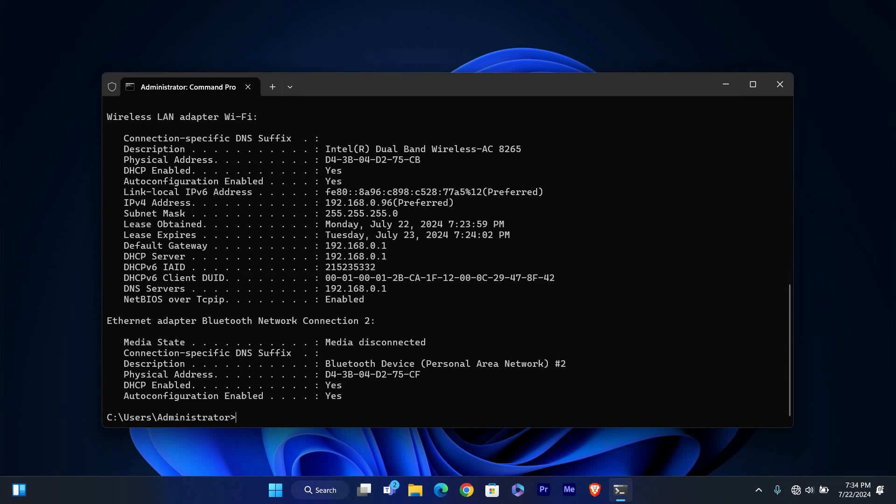
# - Enter the exit command to close Command Prompt, returning to the desktop
pyautogui.write('exitr')
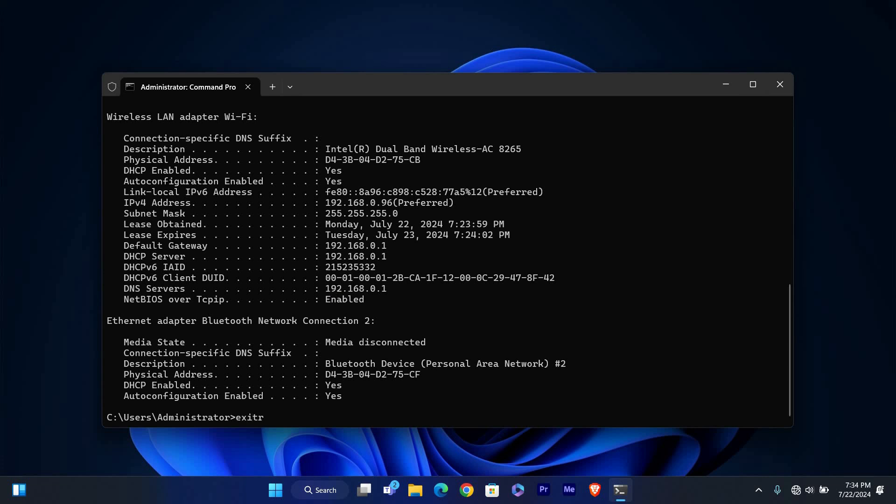
pyautogui.press('Enter')
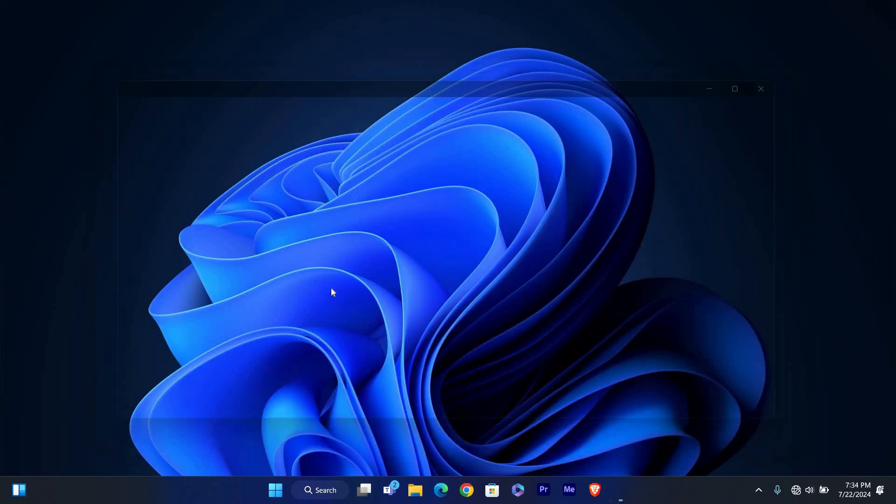
pyautogui.click(761, 88)
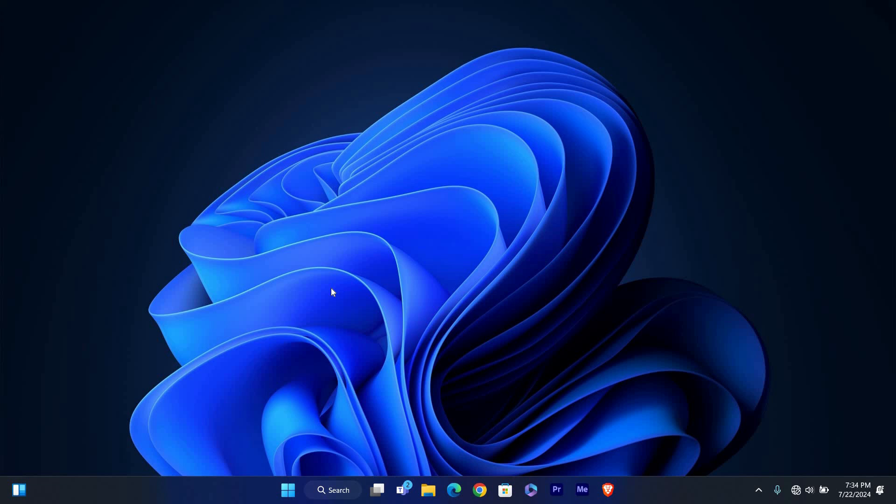
pyautogui.moveTo(331, 283)
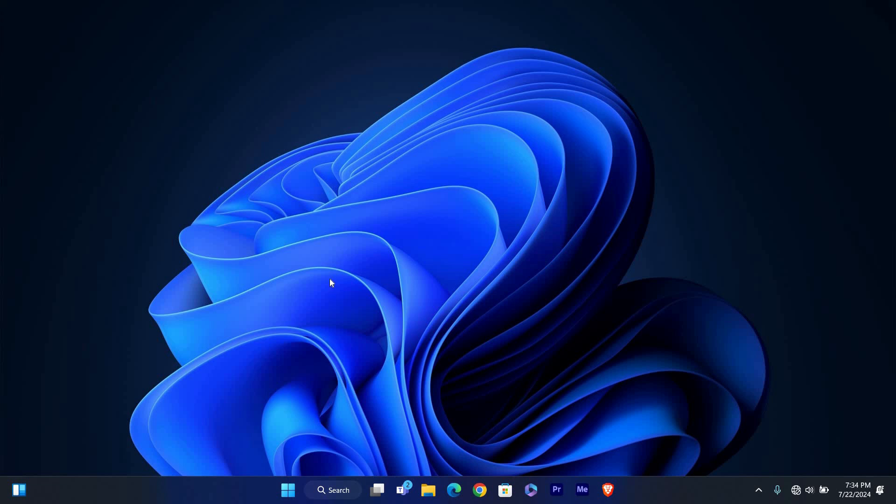